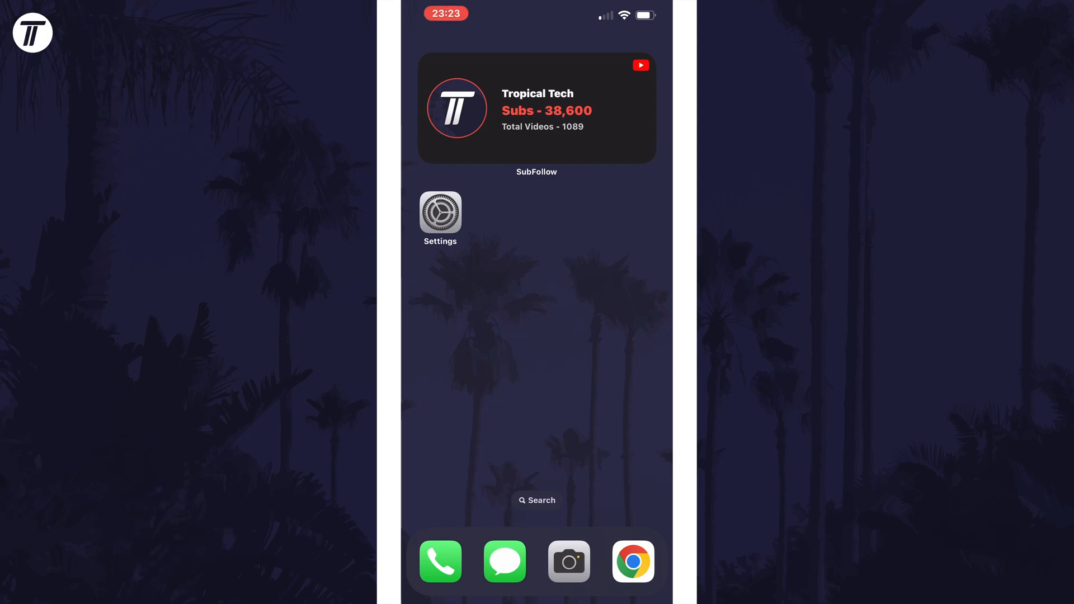
Launch Messages from the dock to show an empty new conversation
click(504, 561)
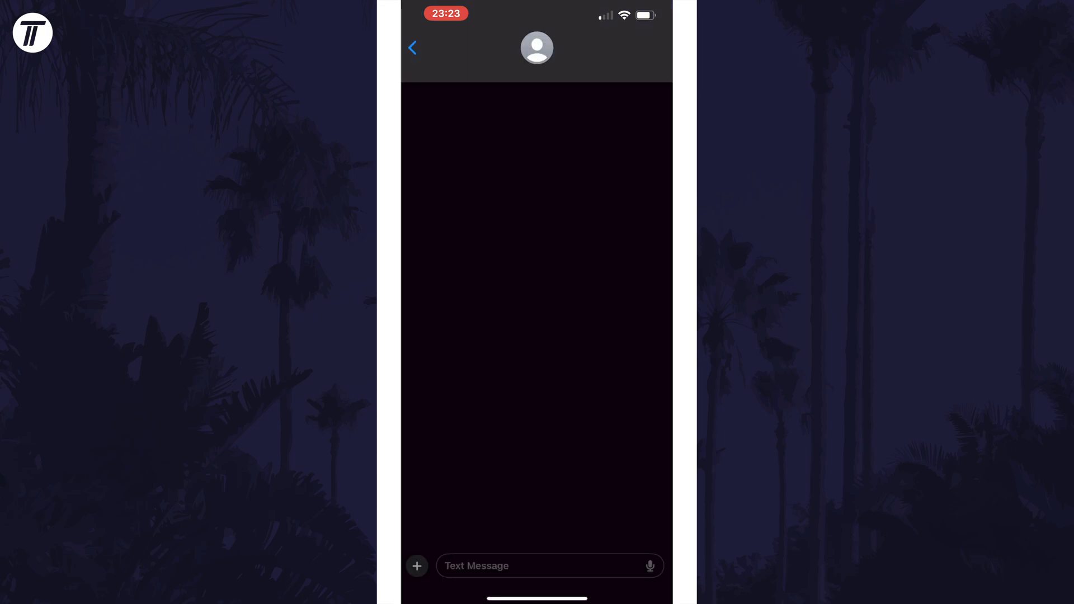
Open the stickers drawer showing saved stickers like the castle and elephant
click(416, 565)
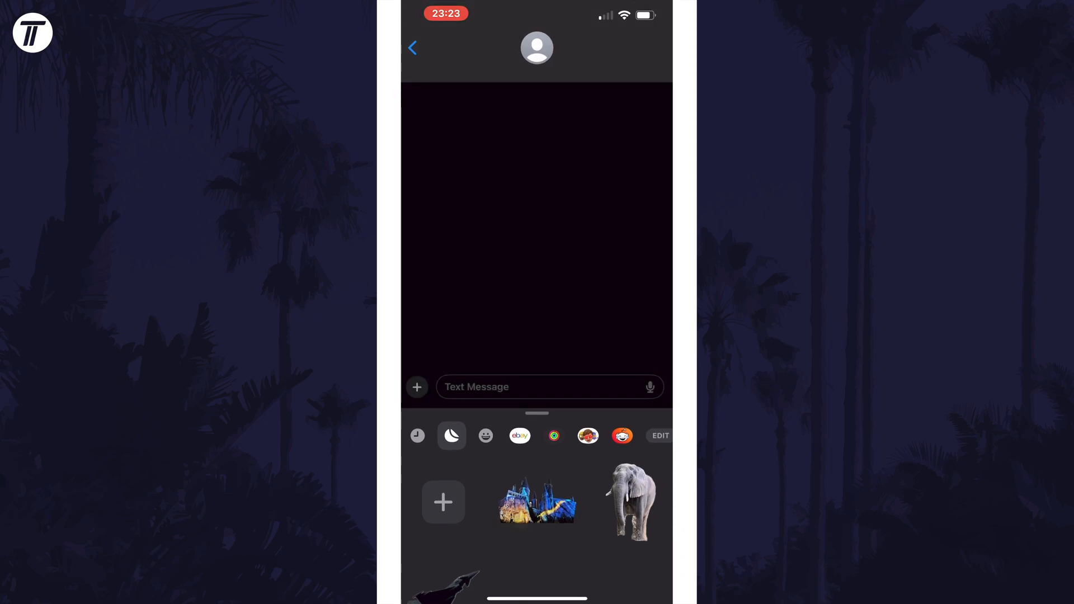
click(451, 436)
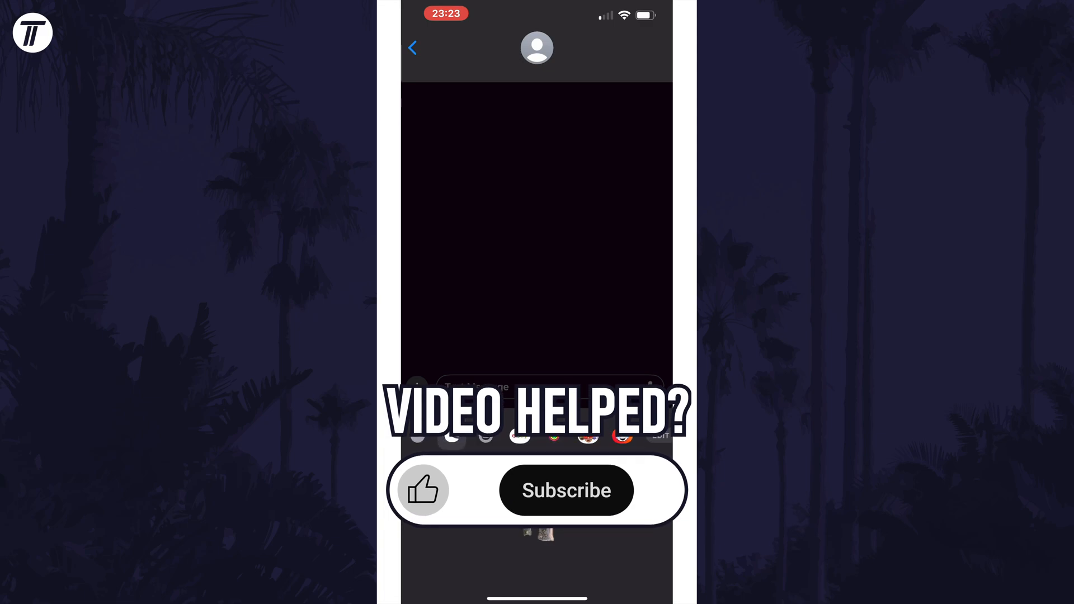
click(566, 491)
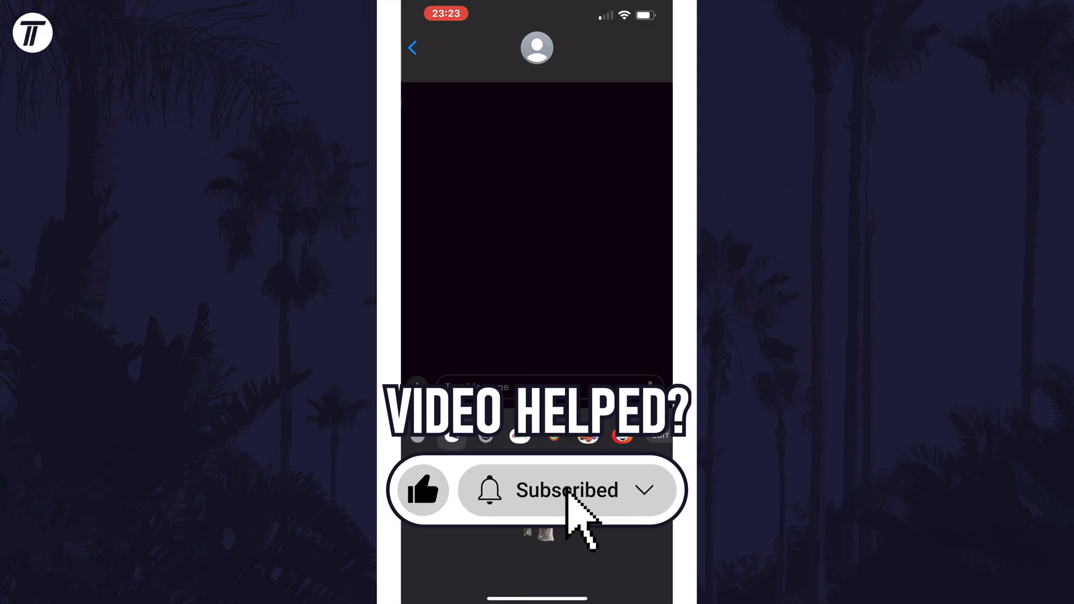